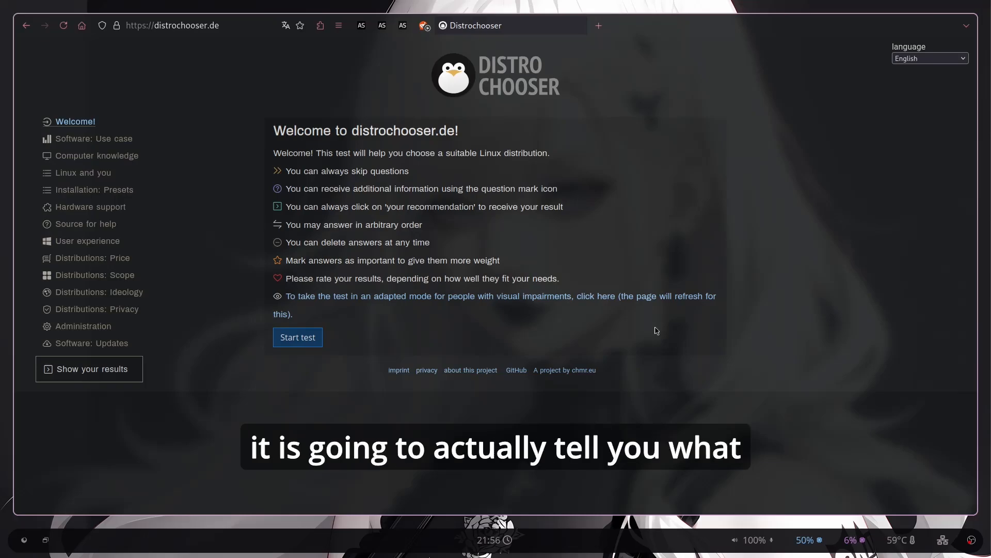
{"action": "mouse_move", "coordinate": [648, 339]}
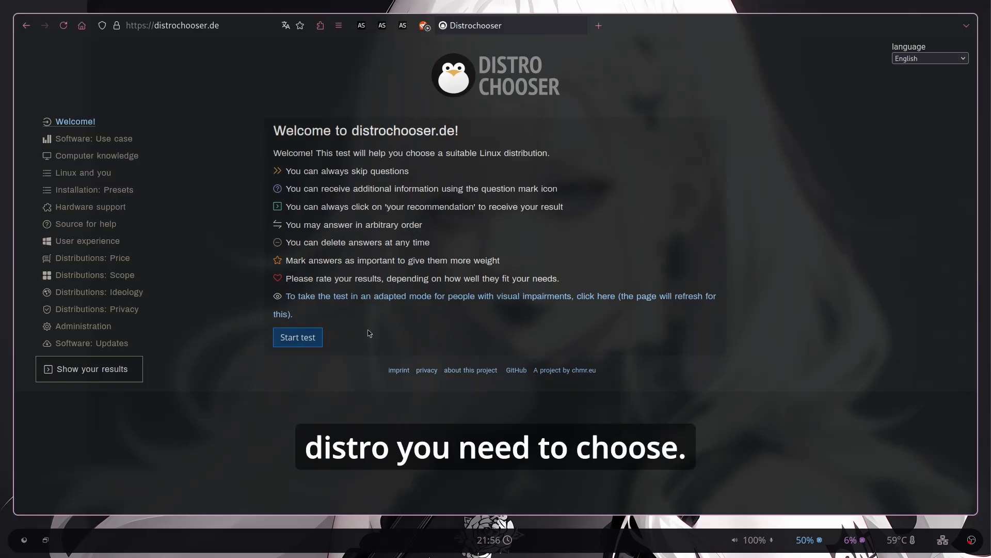
{"action": "mouse_move", "coordinate": [424, 335]}
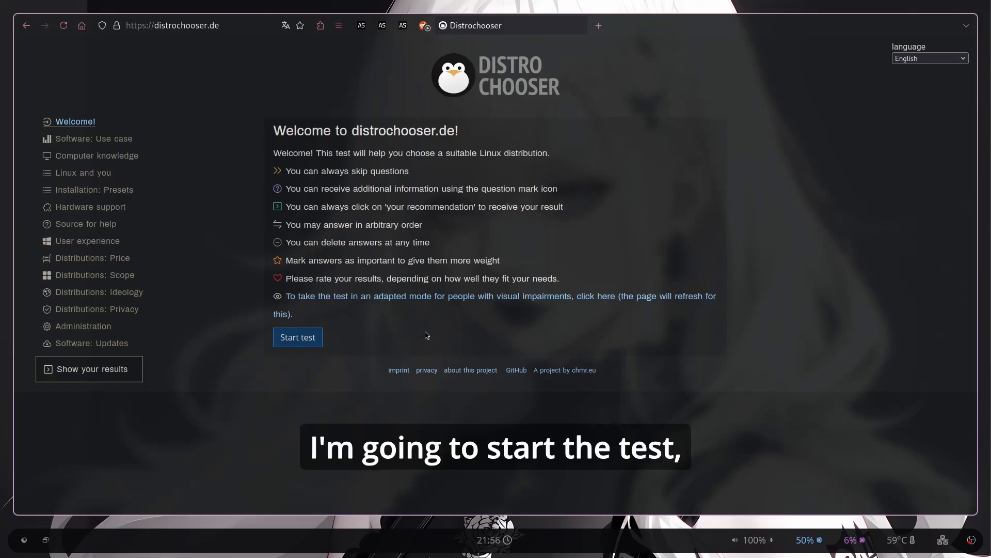
Start the test and submit use-case answers including daily use, game publishers and visual impairment
{"action": "left_click", "coordinate": [298, 336]}
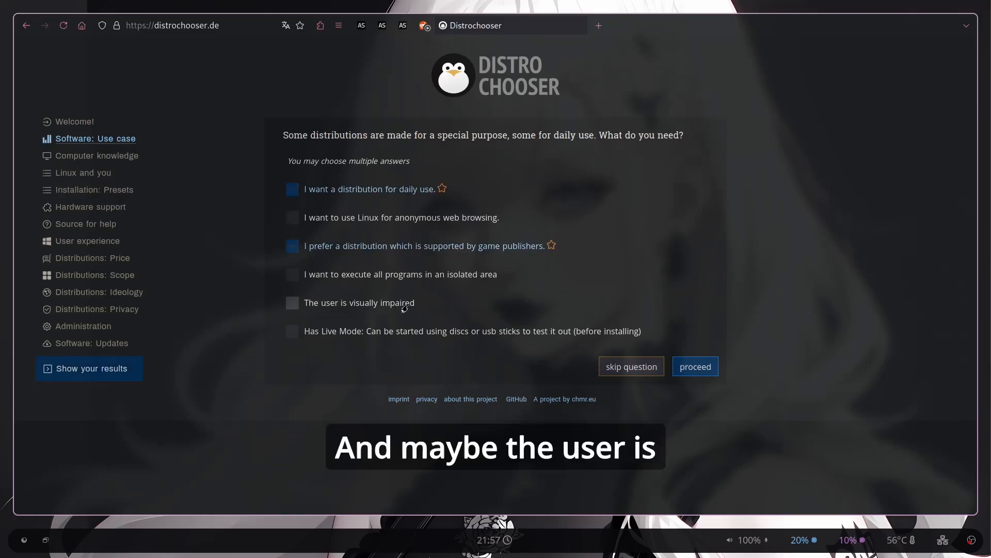
{"action": "left_click", "coordinate": [291, 303]}
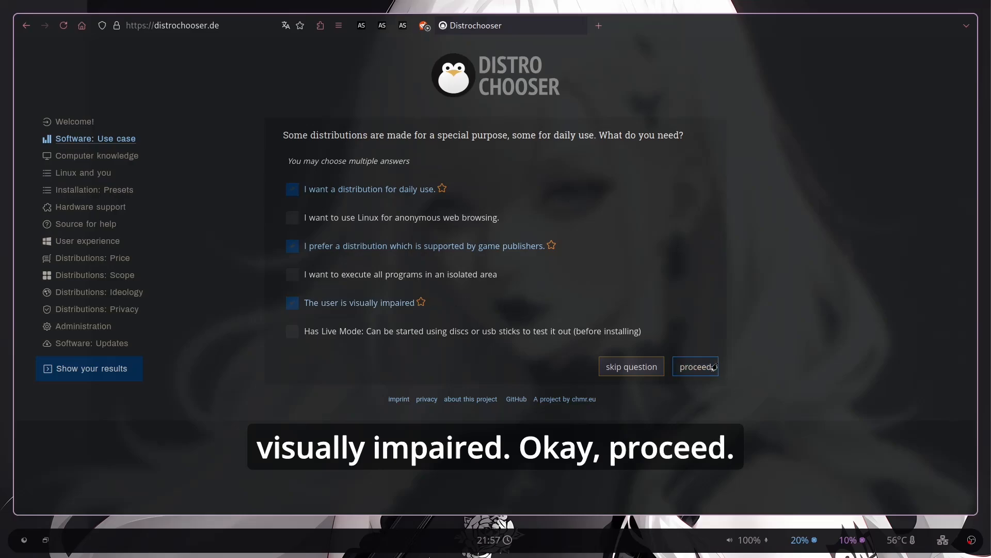
{"action": "left_click", "coordinate": [695, 366]}
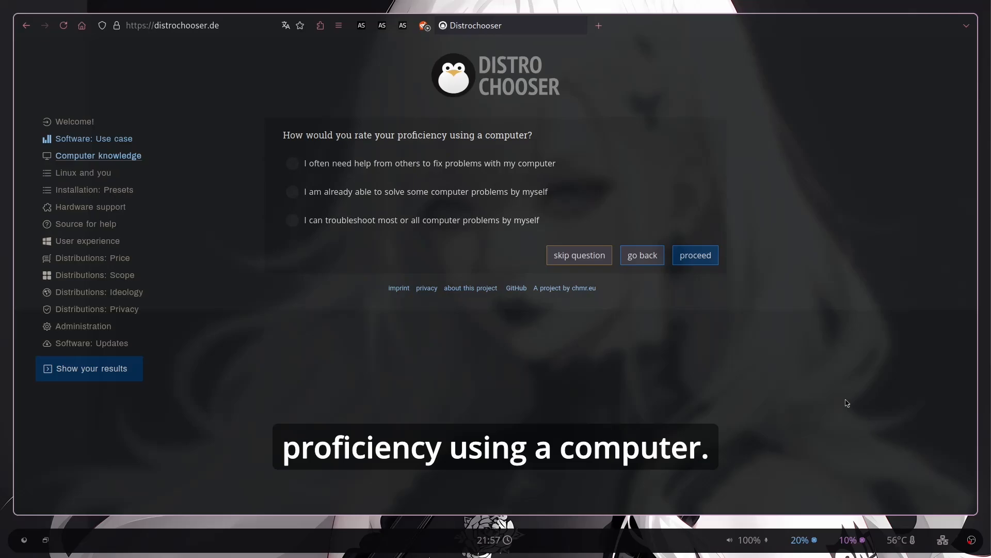
{"action": "mouse_move", "coordinate": [348, 270]}
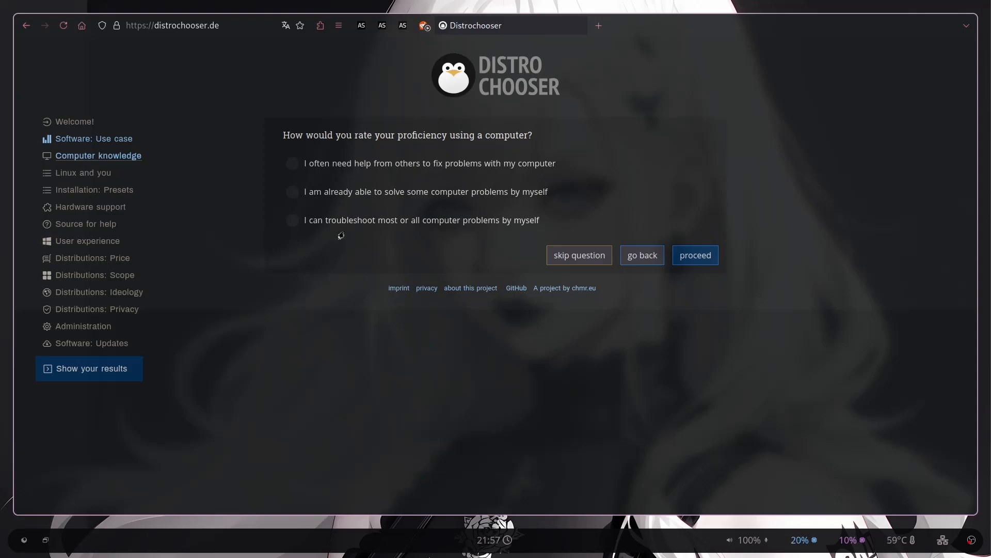
Rate computer skill as already able to solve some problems by myself
{"action": "left_click", "coordinate": [291, 192]}
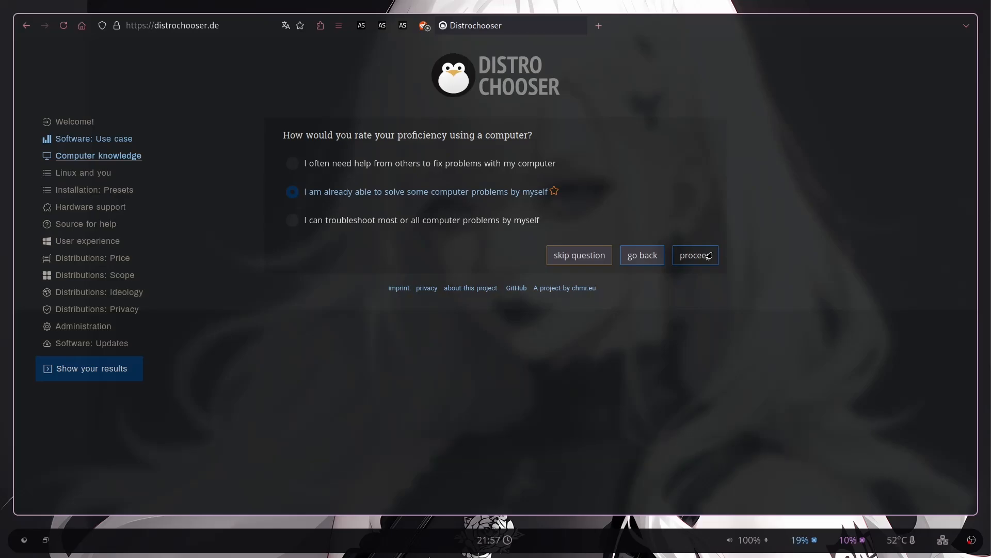
Record little or no Linux knowledge and tick the installation preset answers, including default values
{"action": "left_click", "coordinate": [695, 255]}
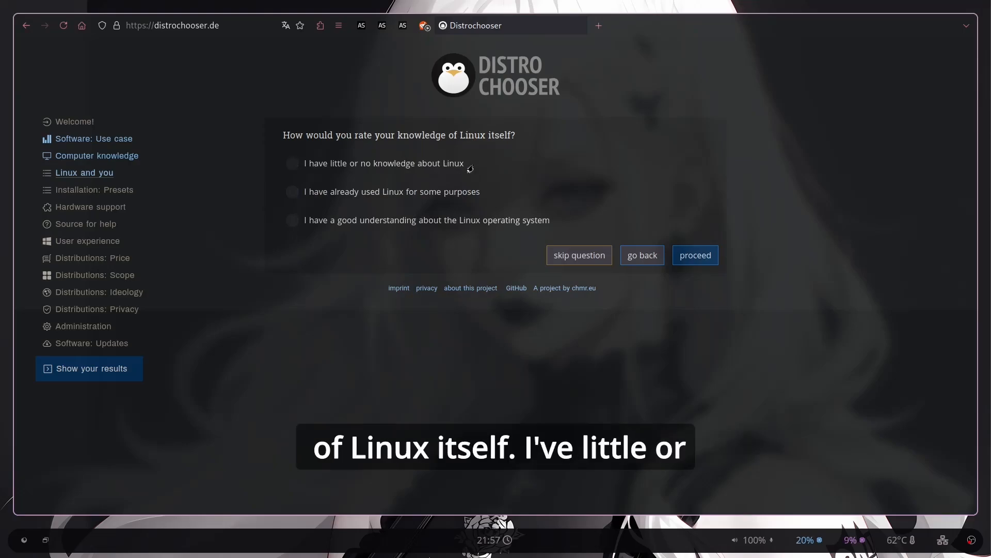
{"action": "left_click", "coordinate": [292, 163]}
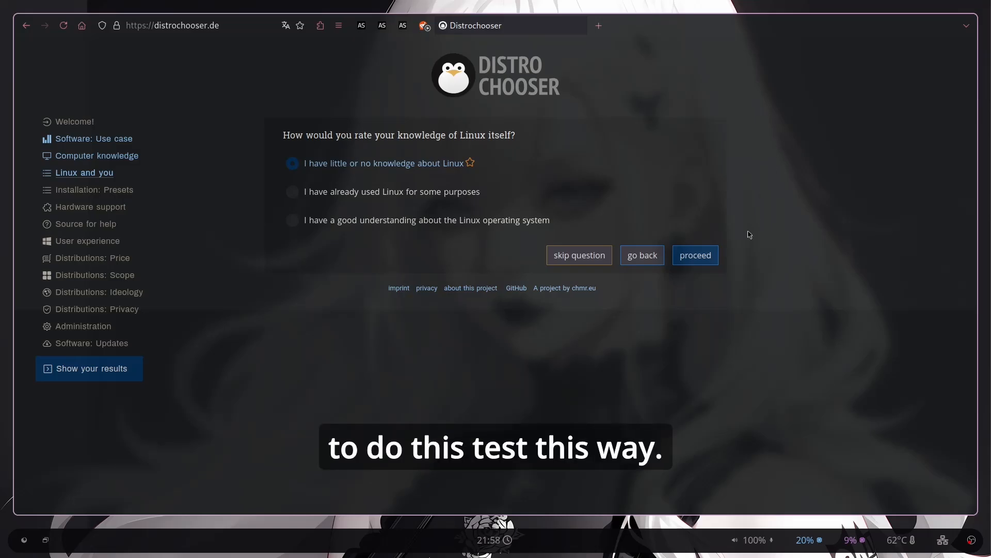
{"action": "left_click", "coordinate": [694, 255]}
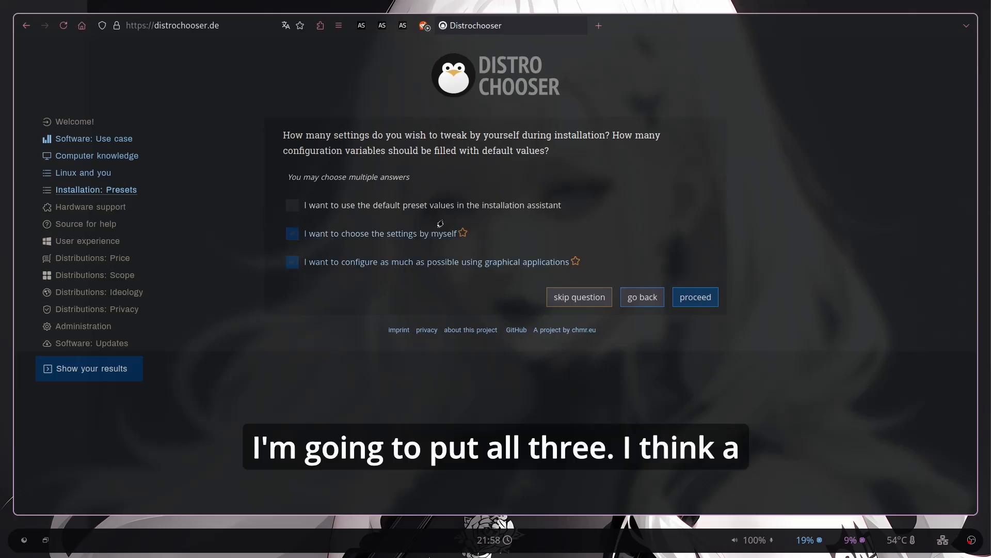
{"action": "left_click", "coordinate": [292, 205]}
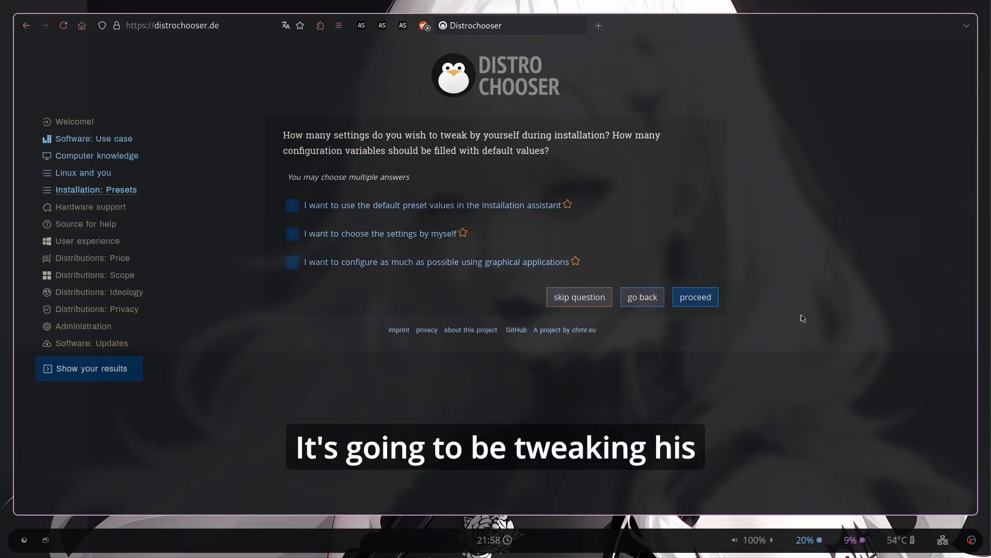
{"action": "mouse_move", "coordinate": [752, 291]}
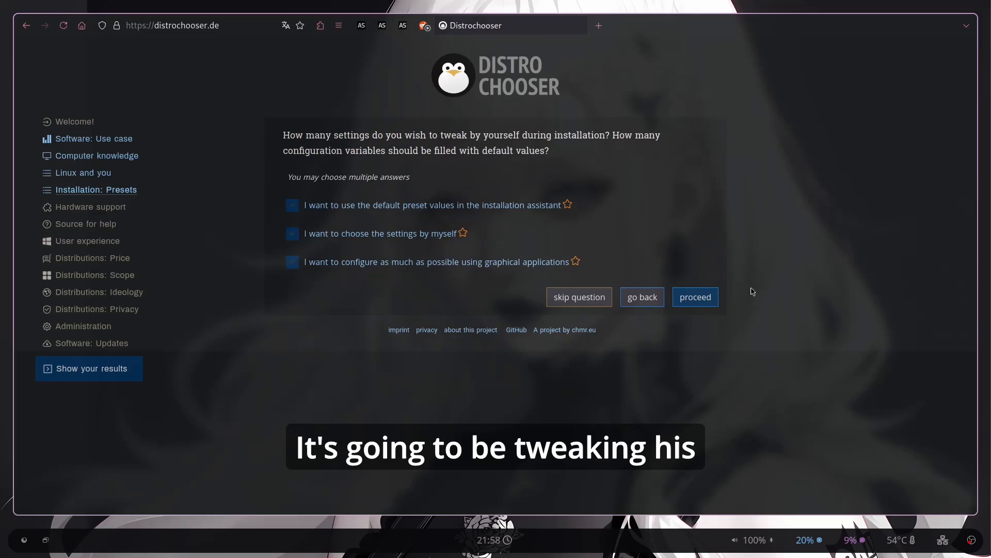
Record good 64-bit hardware performance and a preference for asking others for help, reaching the desktop question
{"action": "left_click", "coordinate": [694, 296]}
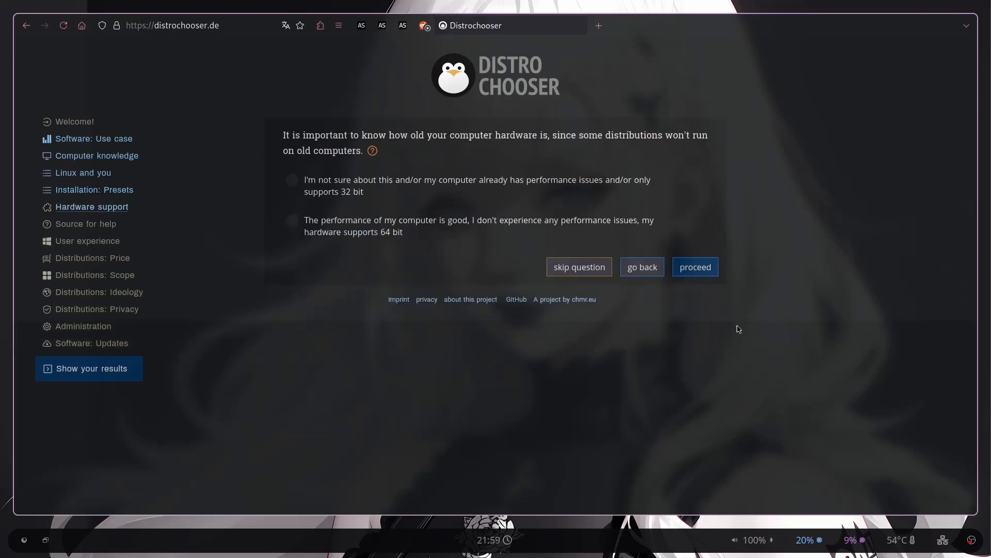
{"action": "left_click", "coordinate": [292, 220]}
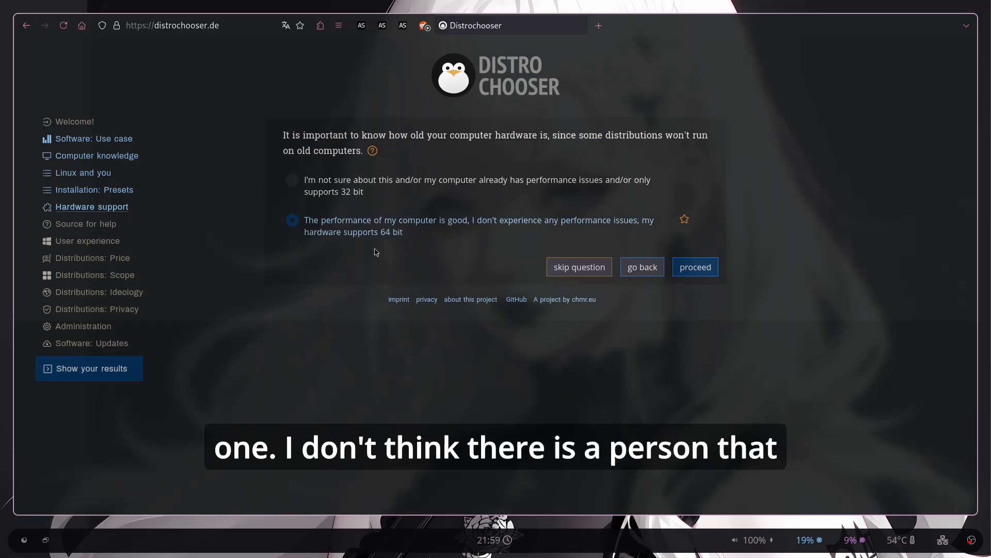
{"action": "mouse_move", "coordinate": [329, 373]}
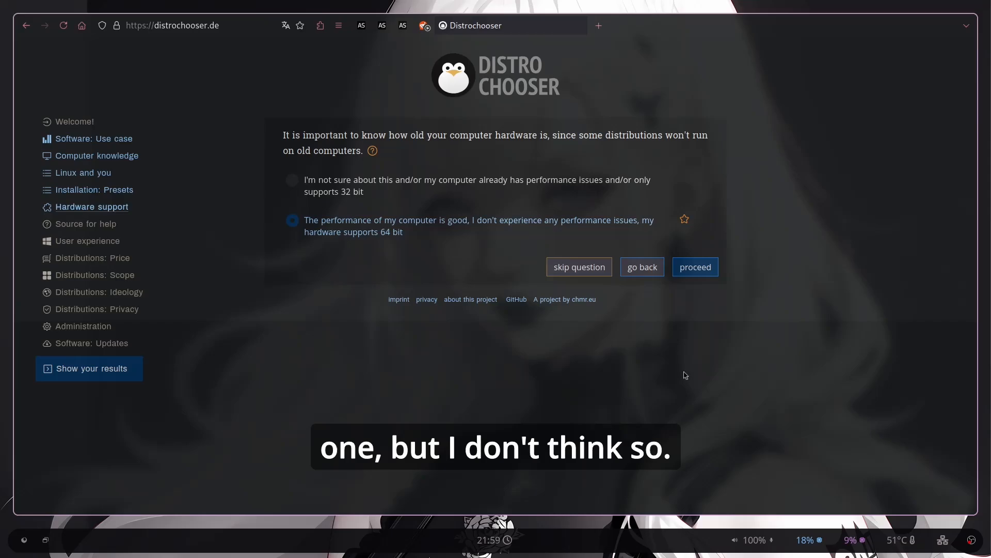
{"action": "left_click", "coordinate": [694, 266]}
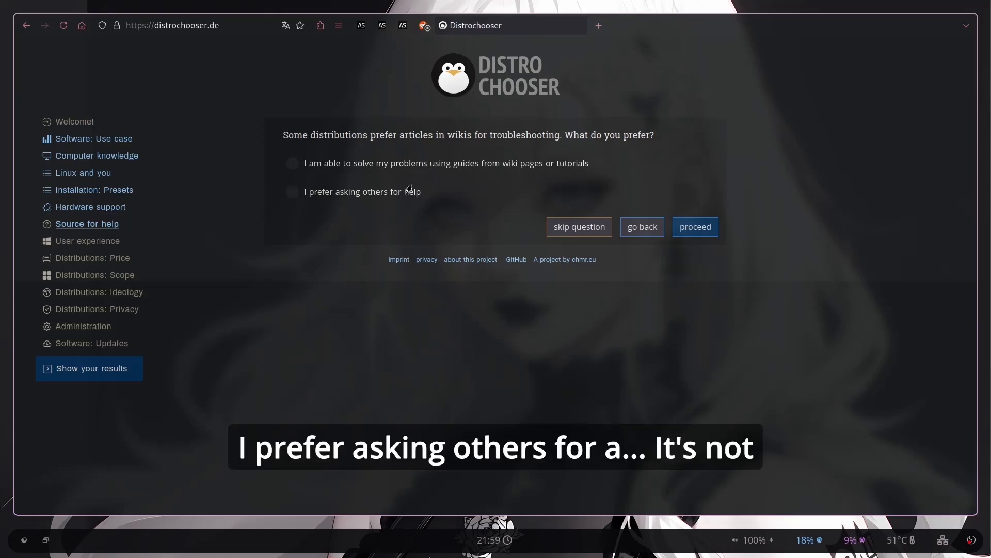
{"action": "left_click", "coordinate": [292, 192]}
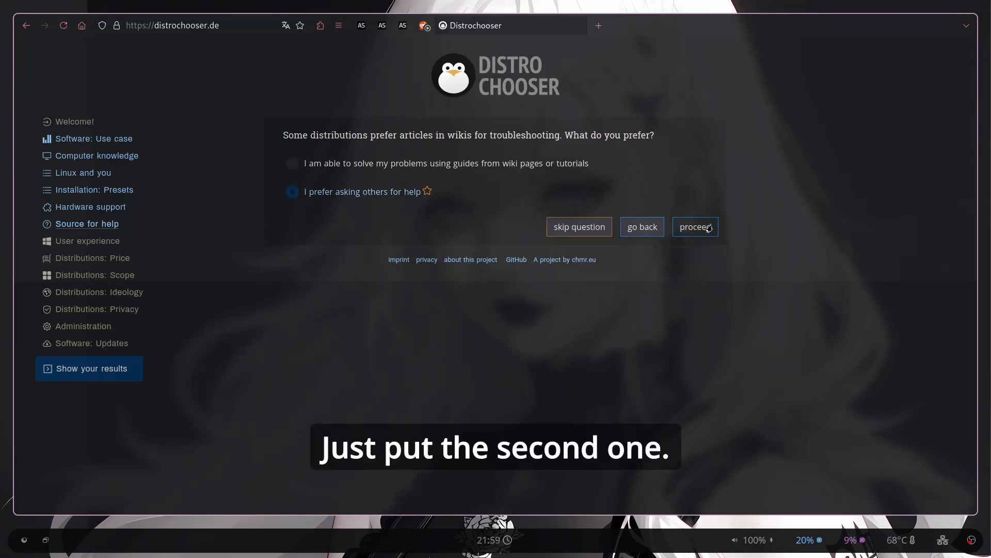
{"action": "left_click", "coordinate": [695, 227]}
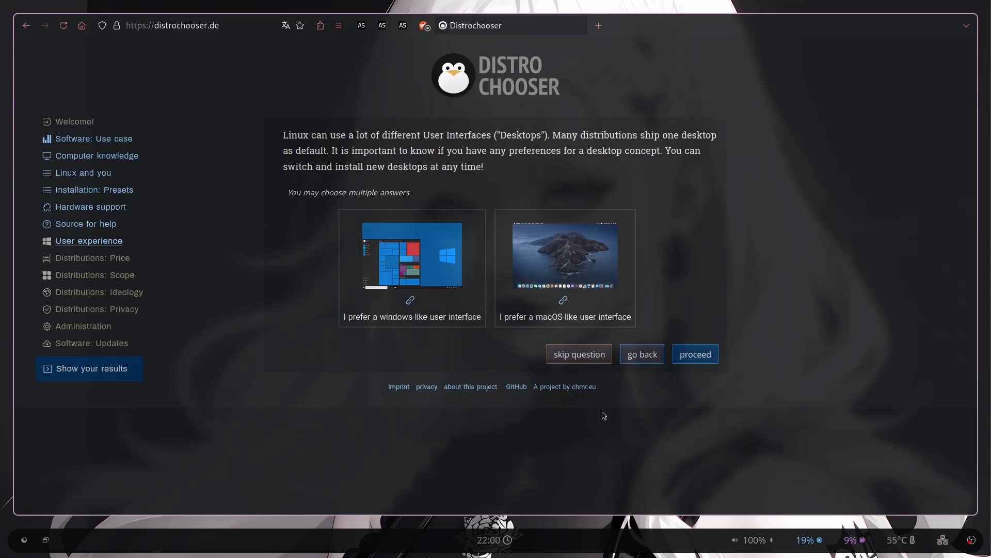
Skip the desktop question, keep free-to-use pricing and prefer a distribution shipping all basic programs
{"action": "left_click", "coordinate": [694, 353]}
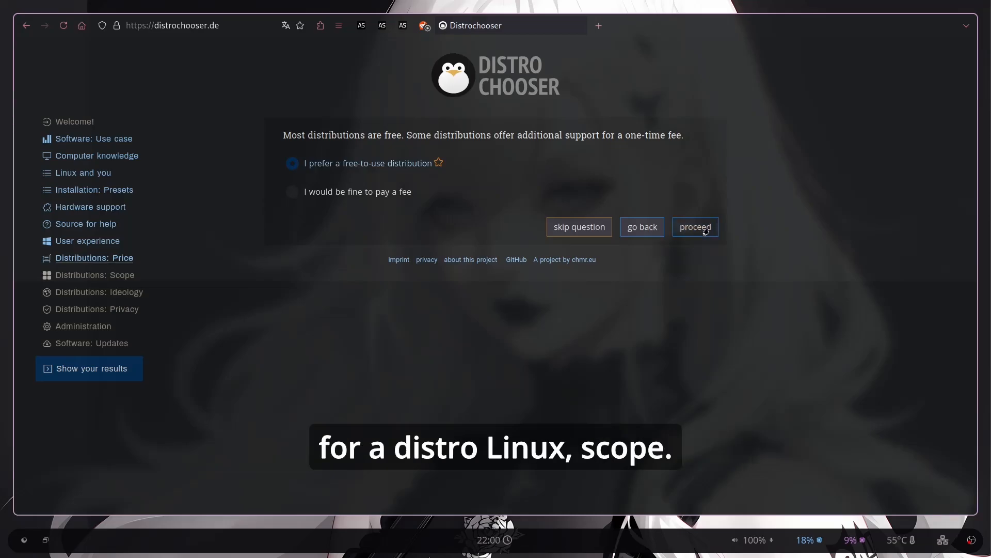
{"action": "left_click", "coordinate": [694, 226]}
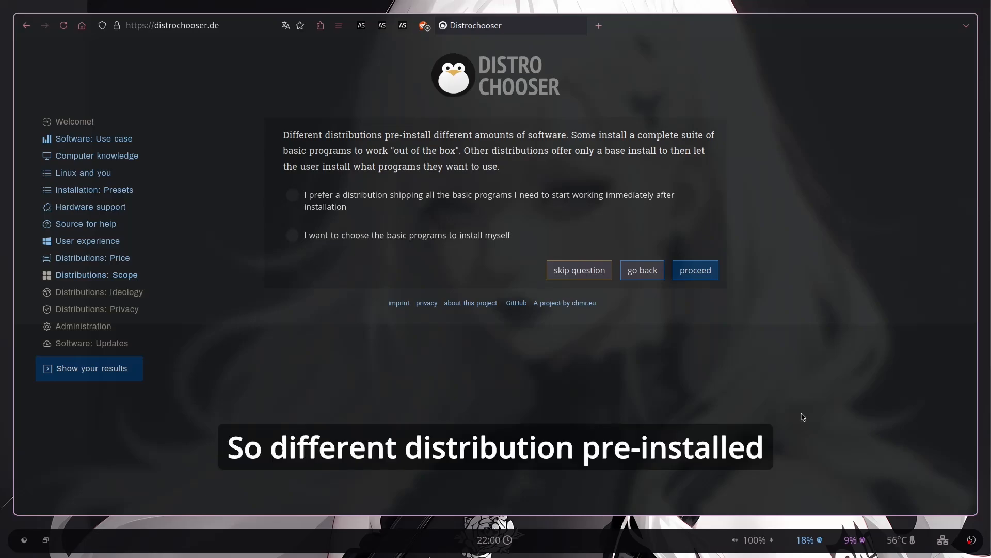
{"action": "mouse_move", "coordinate": [793, 407]}
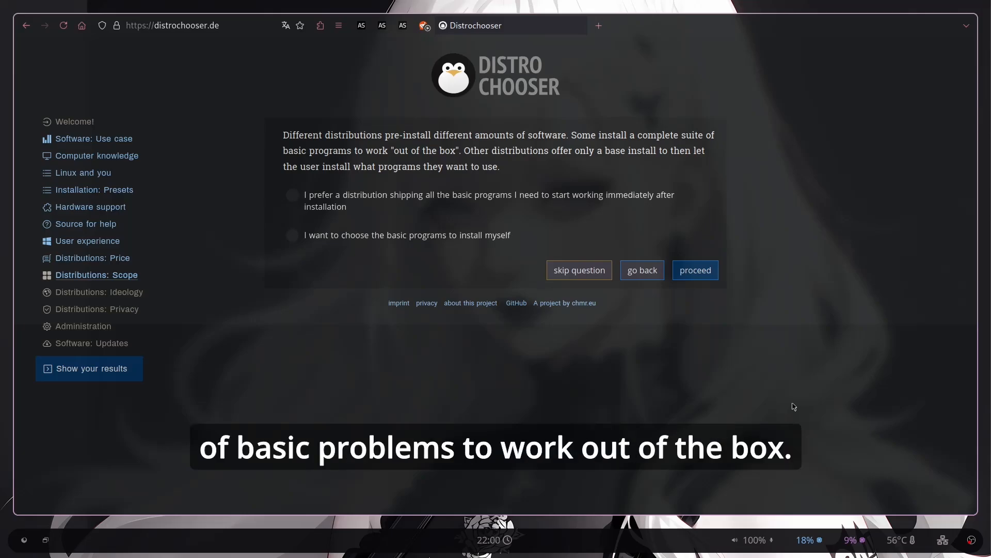
{"action": "mouse_move", "coordinate": [723, 342]}
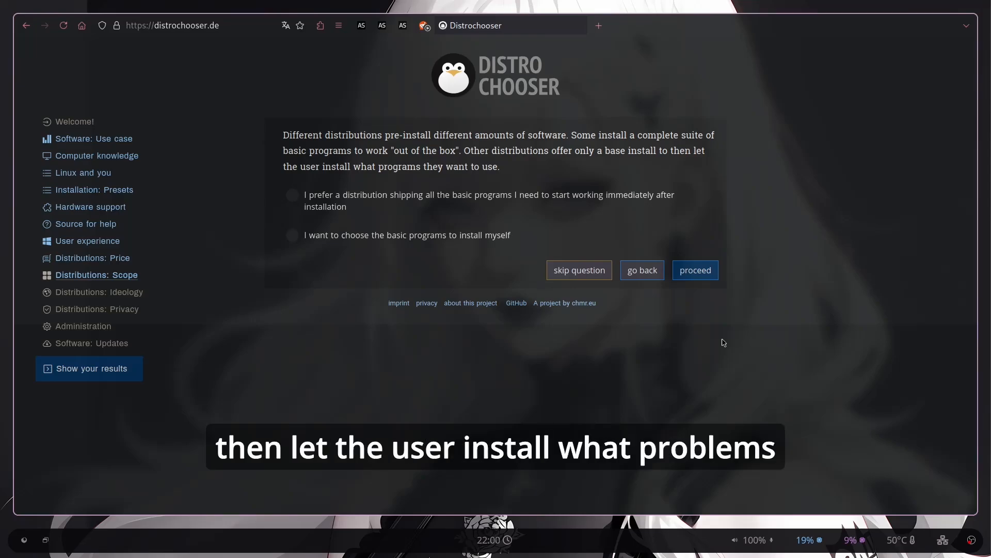
{"action": "left_click", "coordinate": [291, 195]}
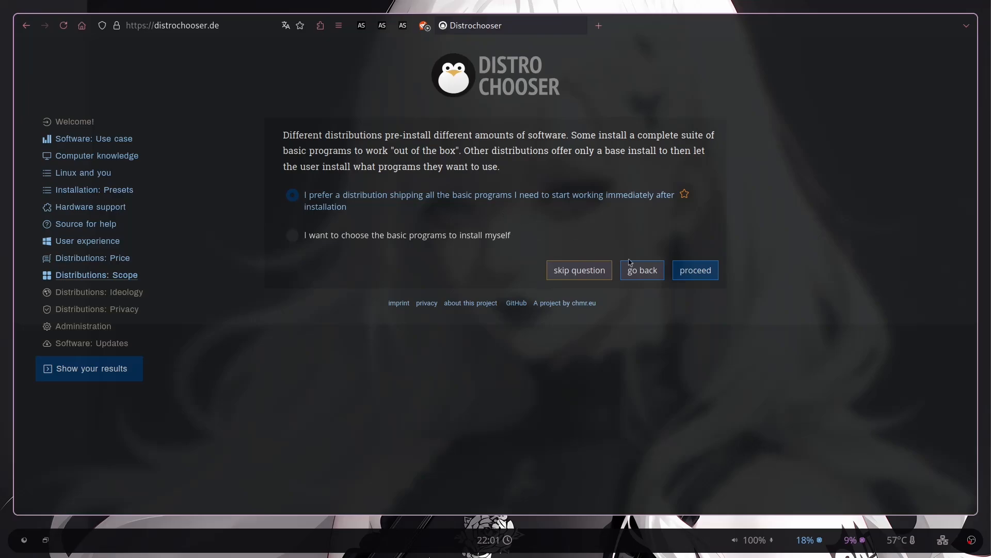
{"action": "left_click", "coordinate": [694, 269]}
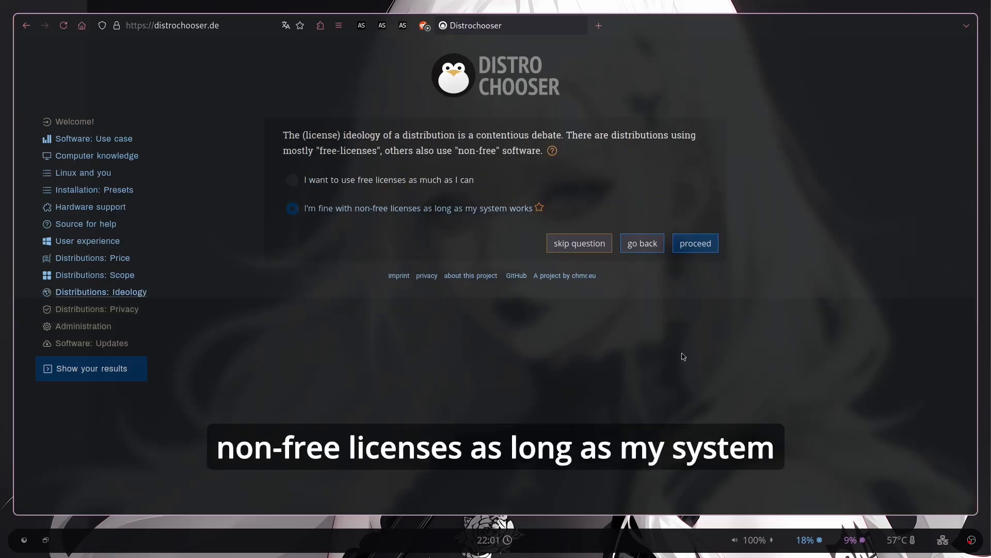
{"action": "mouse_move", "coordinate": [461, 245]}
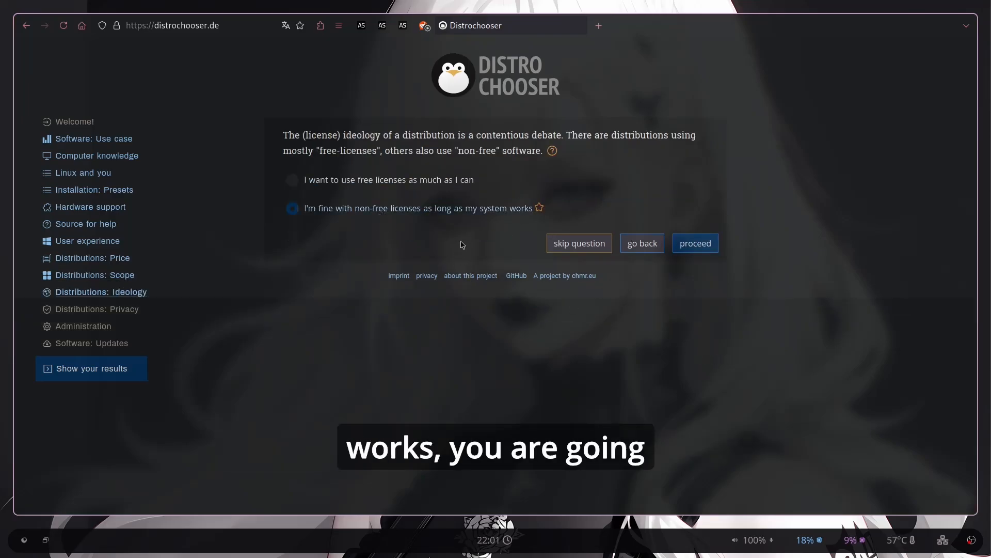
{"action": "mouse_move", "coordinate": [335, 344]}
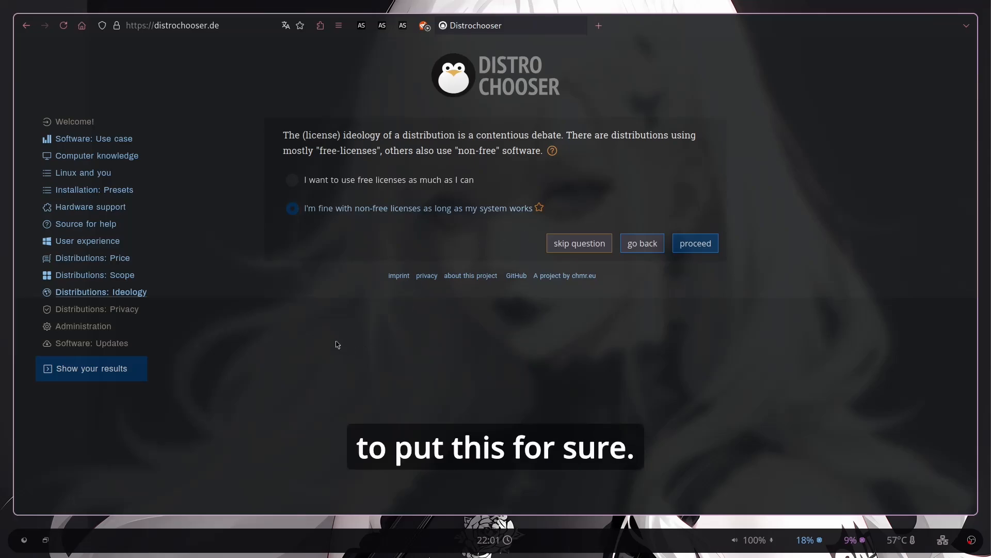
{"action": "mouse_move", "coordinate": [407, 230]}
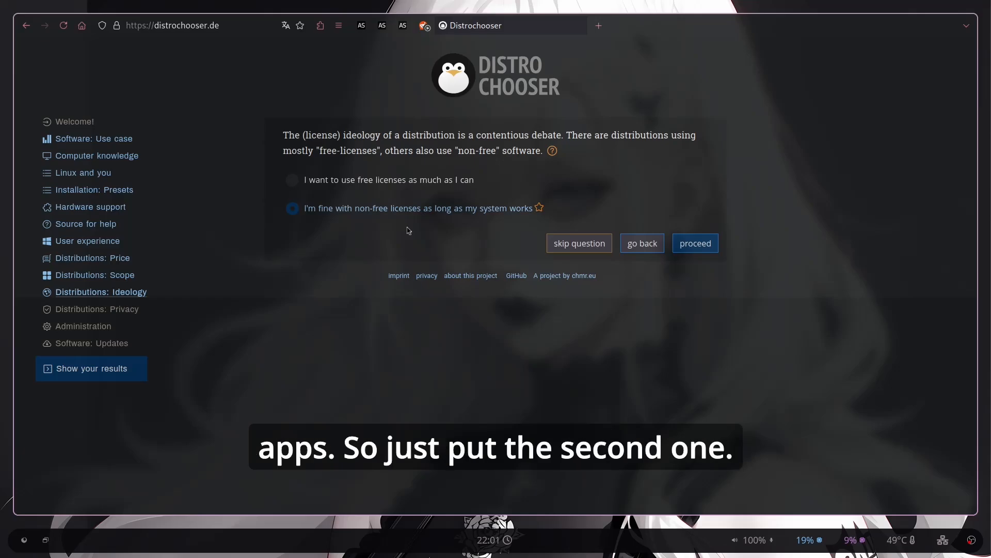
Accept non-free licenses, refuse online services that could track the user, and reach the administration question
{"action": "left_click", "coordinate": [694, 242]}
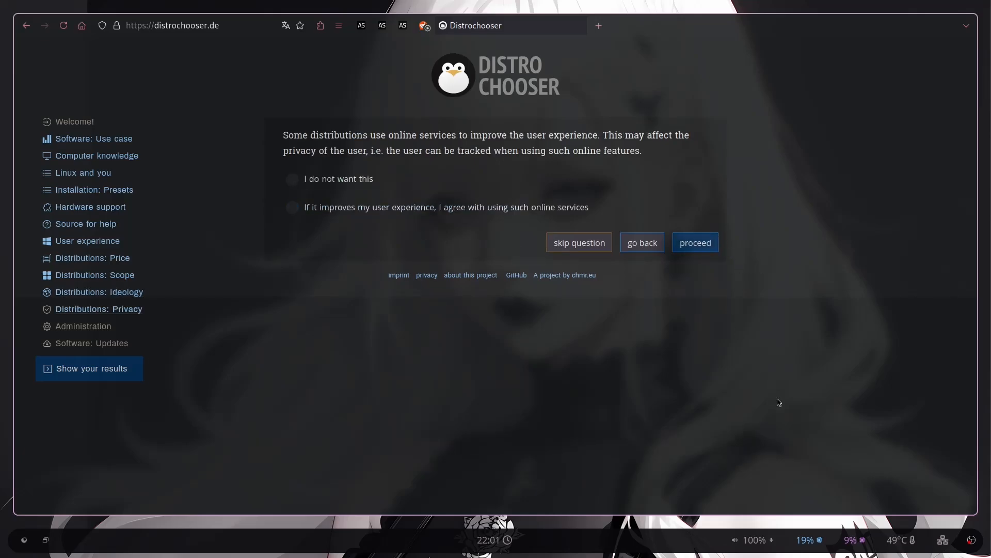
{"action": "left_click", "coordinate": [293, 179]}
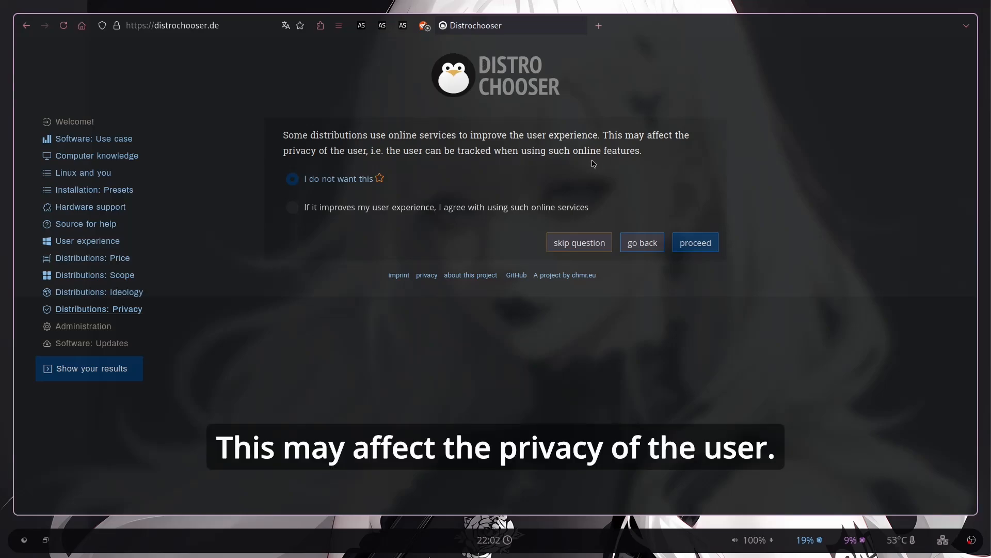
{"action": "mouse_move", "coordinate": [411, 161]}
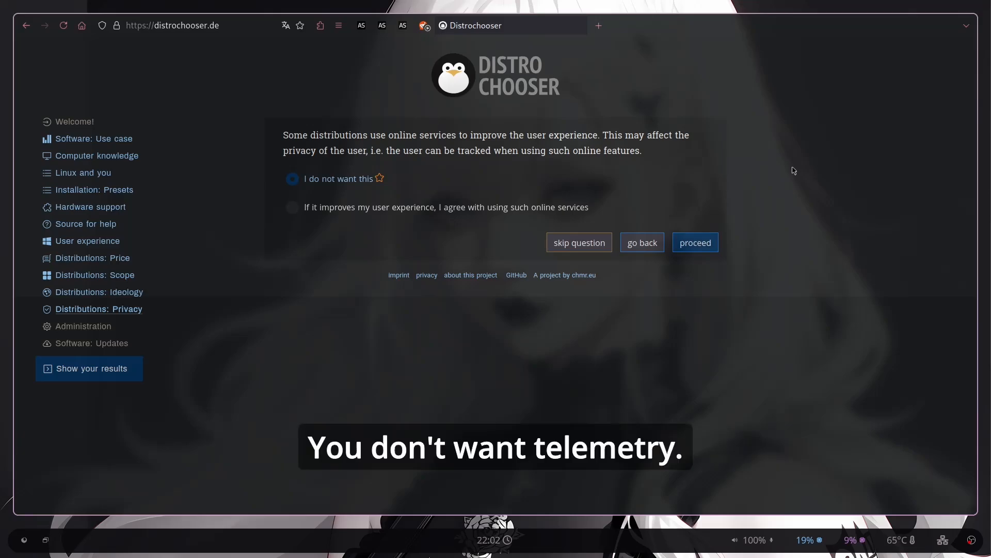
{"action": "left_click", "coordinate": [694, 242]}
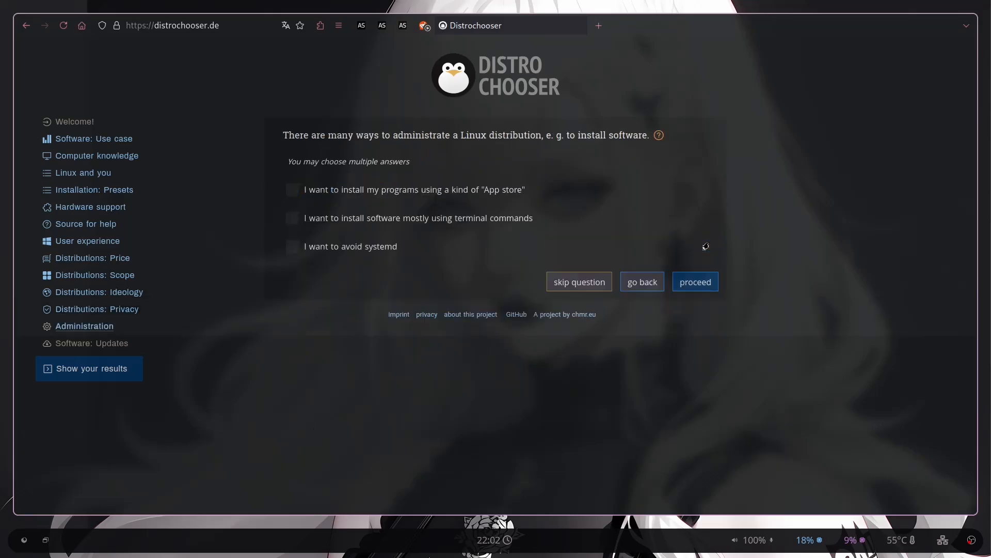
Pass the administration question, settle on stable updates over fast ones, and get the results
{"action": "left_click", "coordinate": [292, 190]}
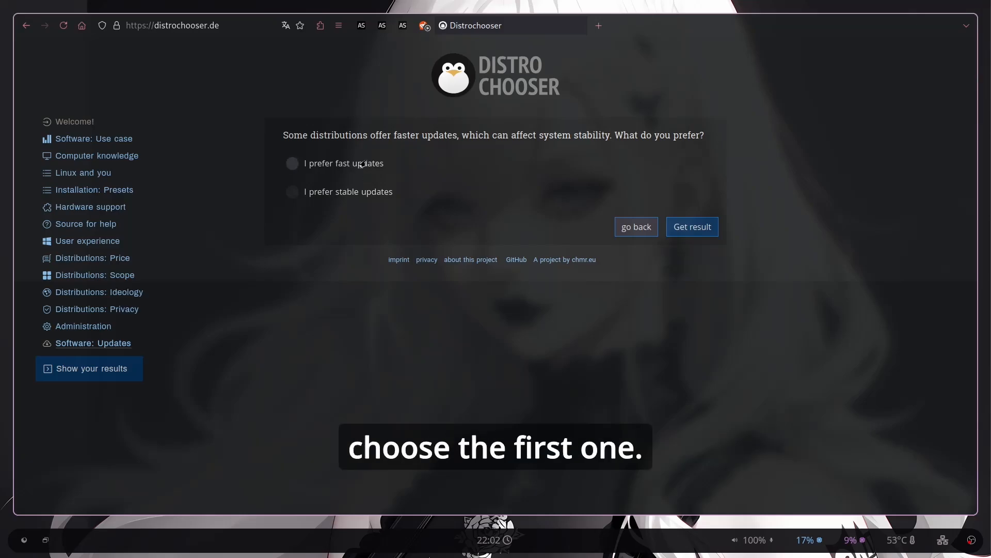
{"action": "left_click", "coordinate": [291, 163]}
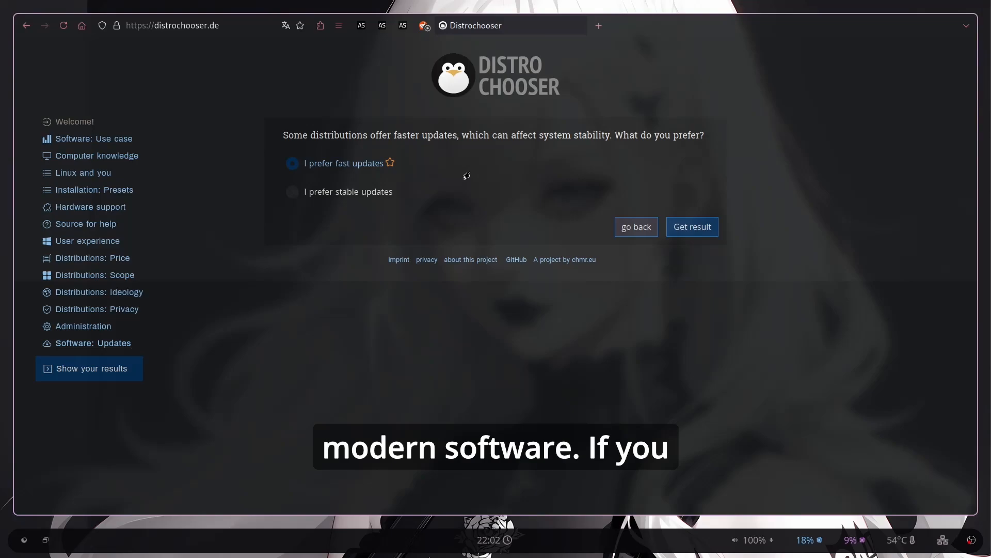
{"action": "left_click", "coordinate": [291, 192]}
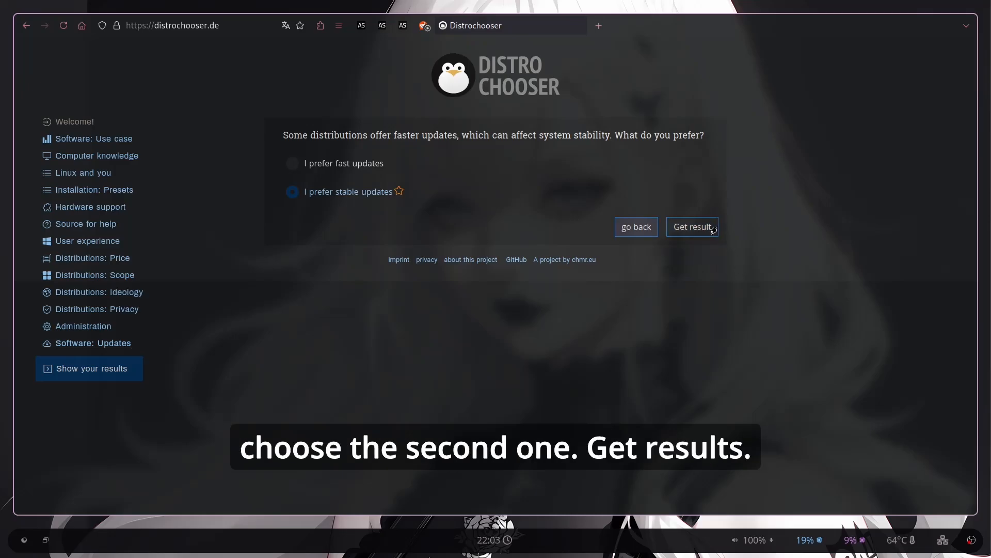
{"action": "left_click", "coordinate": [692, 226]}
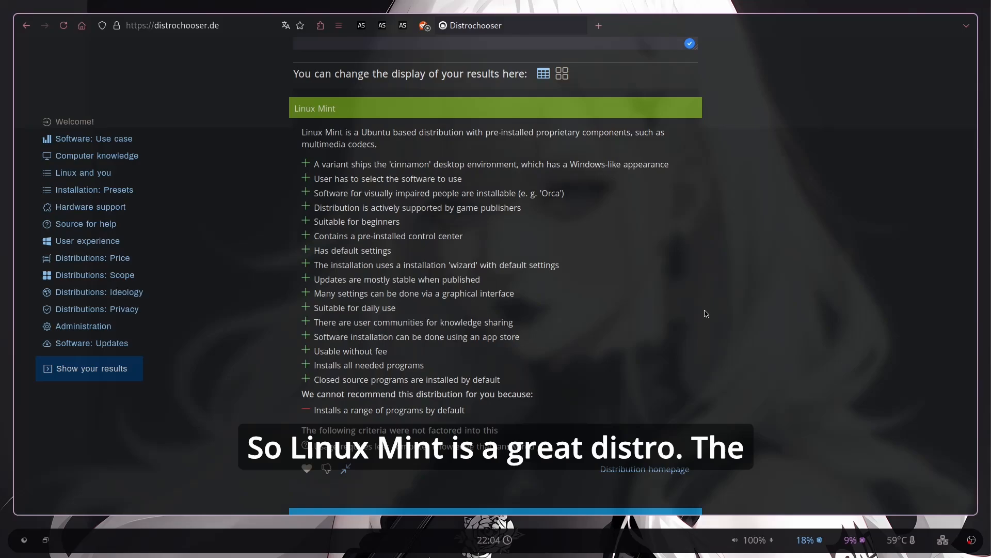
Scroll through the results listing Linux Mint, Ubuntu and Xubuntu with a shareable link
{"action": "scroll", "scroll_direction": "down", "scroll_amount": 3}
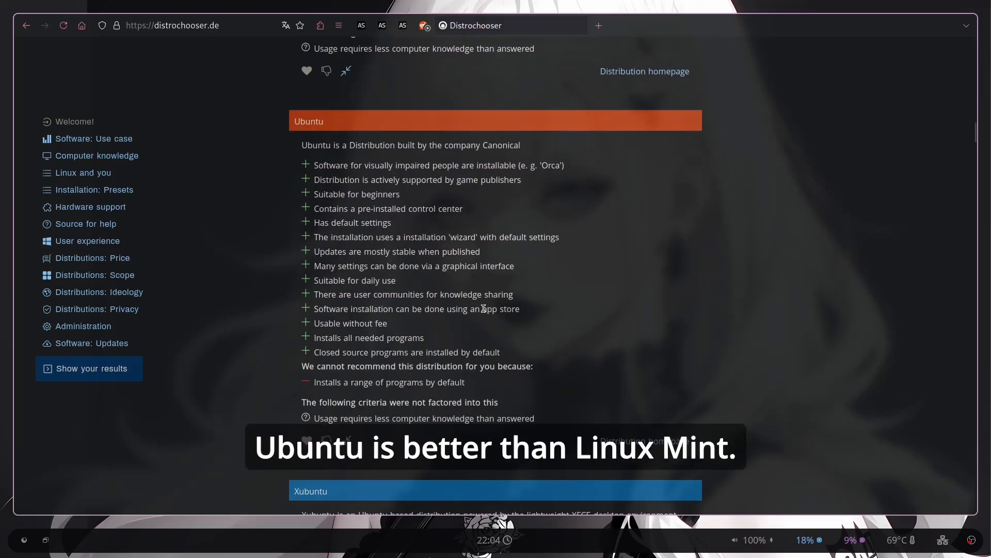
{"action": "scroll", "scroll_direction": "down", "scroll_amount": 3}
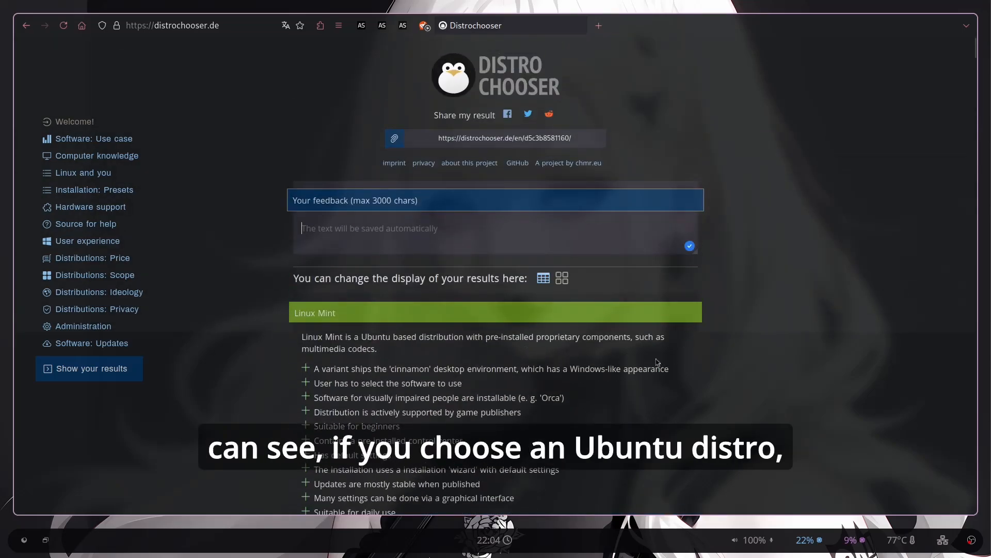
{"action": "mouse_move", "coordinate": [537, 363]}
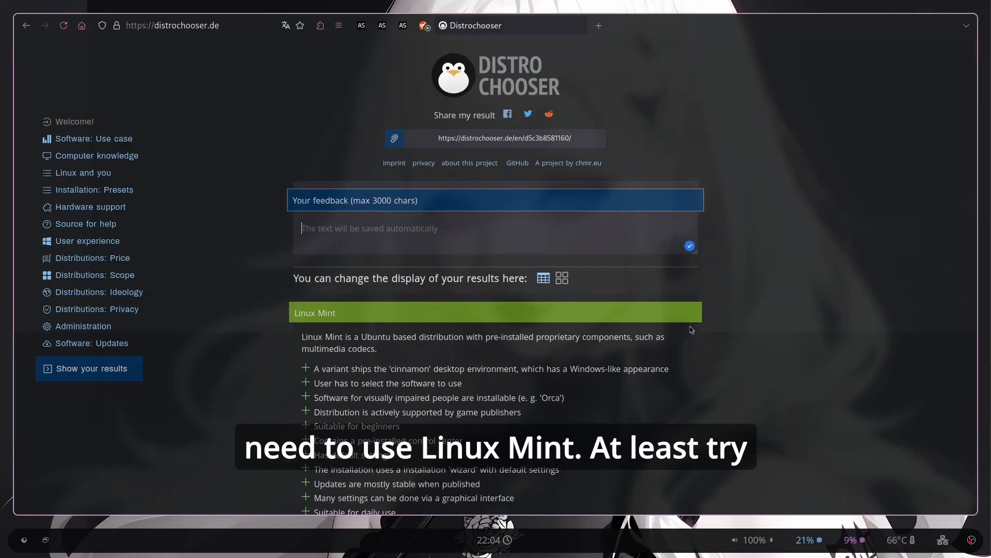
Scroll further through the result list before switching to the side-by-side card display
{"action": "scroll", "scroll_direction": "down", "scroll_amount": 3}
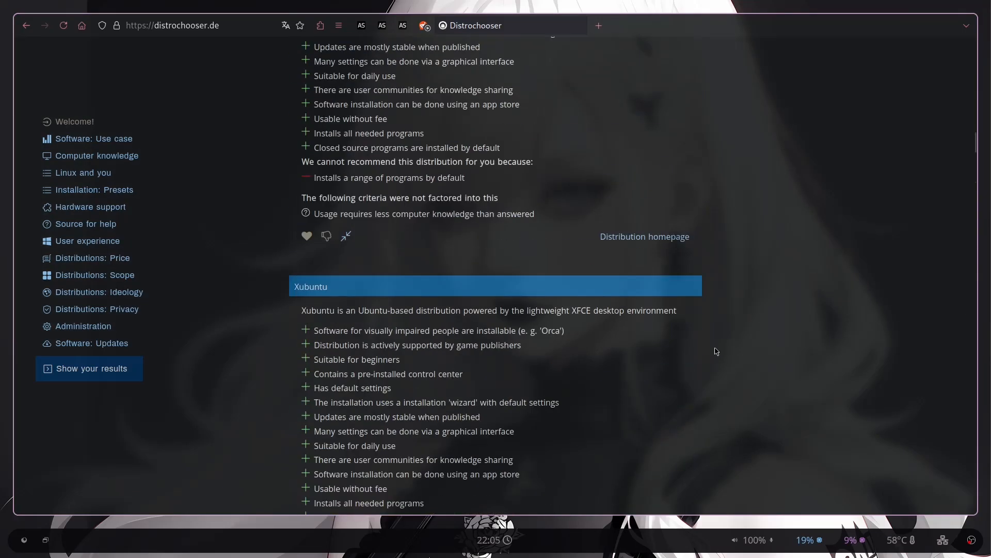
{"action": "scroll", "scroll_direction": "down", "scroll_amount": 3}
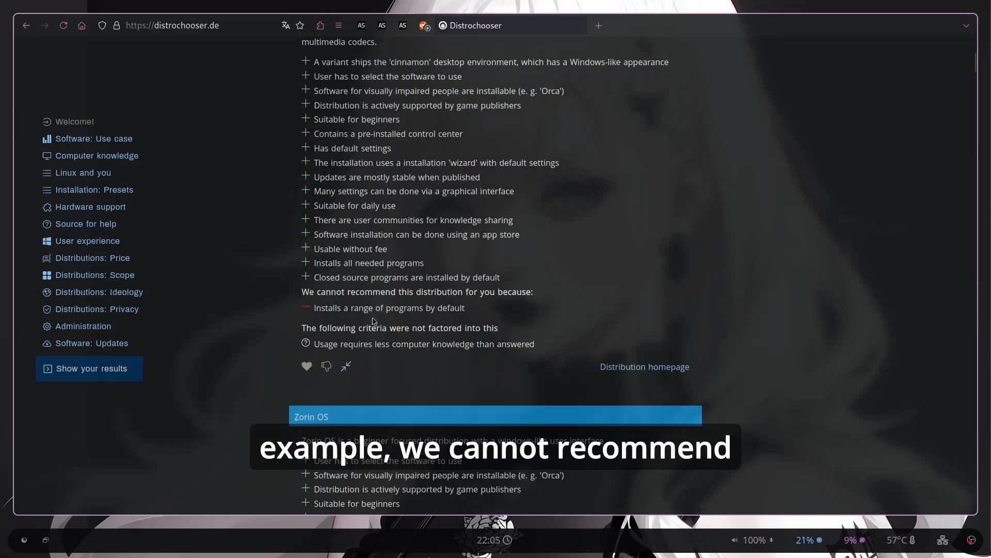
{"action": "scroll", "scroll_direction": "down", "scroll_amount": 3}
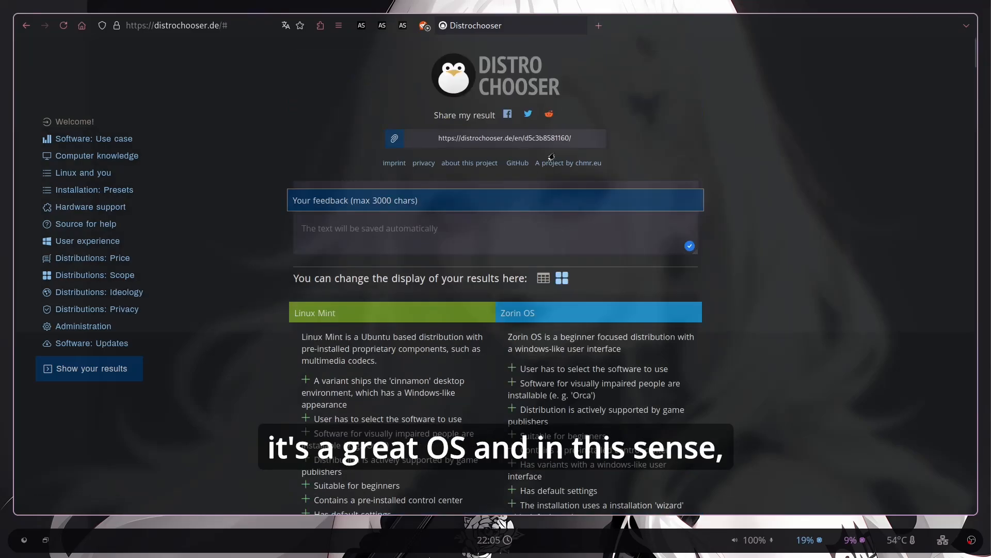
{"action": "scroll", "scroll_direction": "down", "scroll_amount": 3}
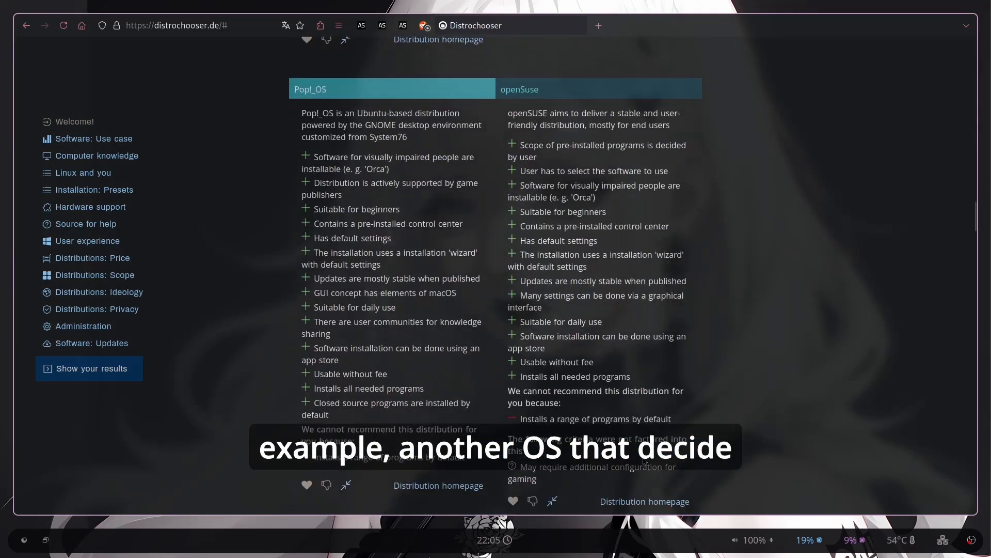
{"action": "scroll", "scroll_direction": "down", "scroll_amount": 3}
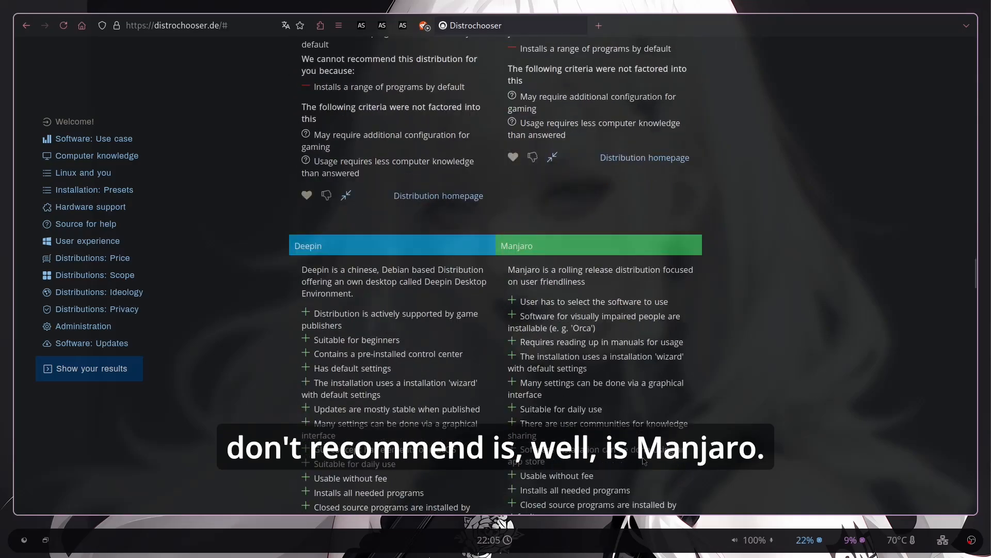
{"action": "scroll", "scroll_direction": "down", "scroll_amount": 3}
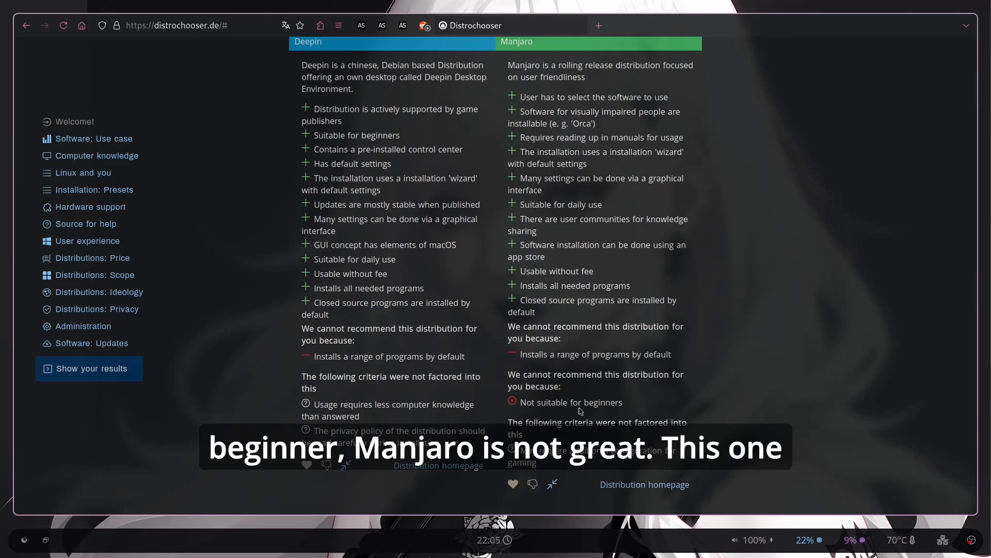
{"action": "scroll", "scroll_direction": "down", "scroll_amount": 3}
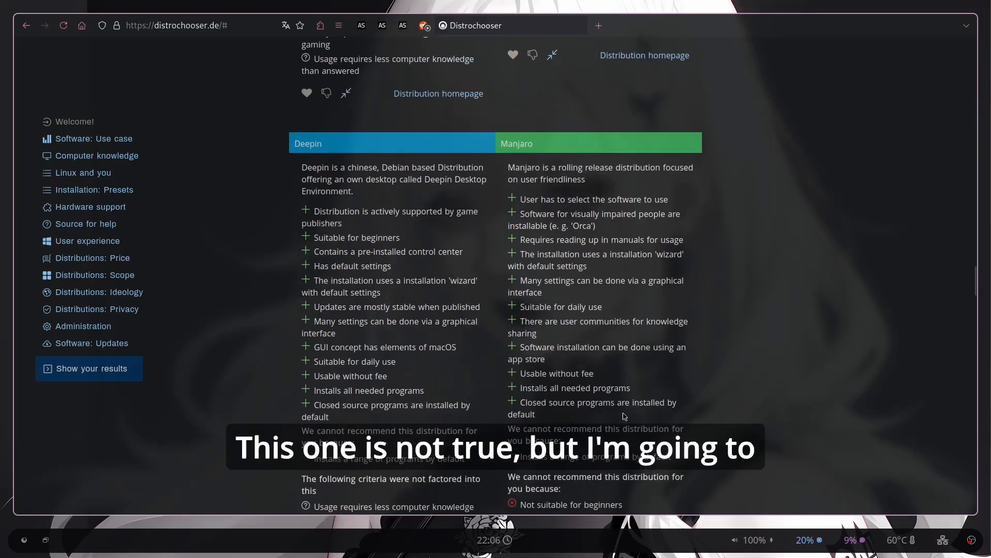
{"action": "scroll", "scroll_direction": "down", "scroll_amount": 3}
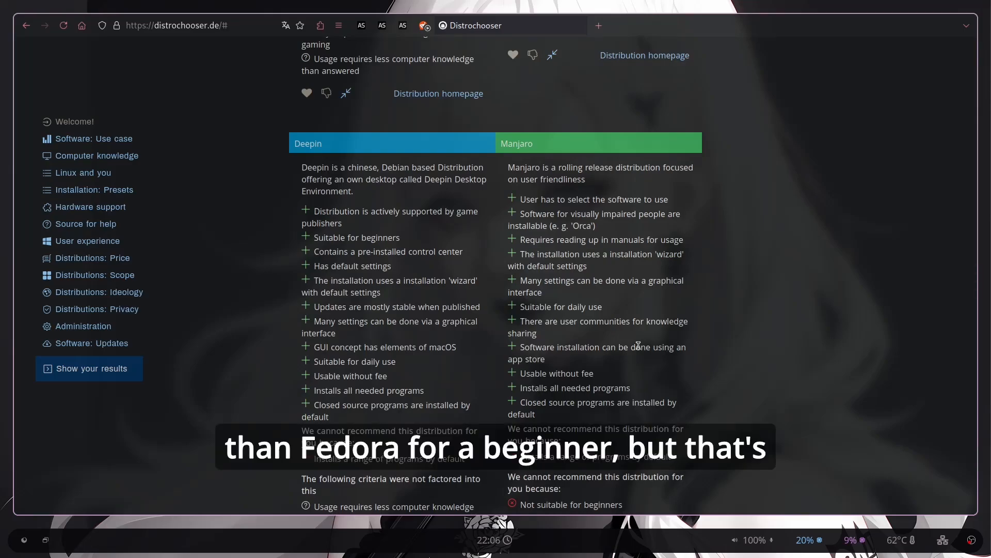
{"action": "scroll", "scroll_direction": "down", "scroll_amount": 3}
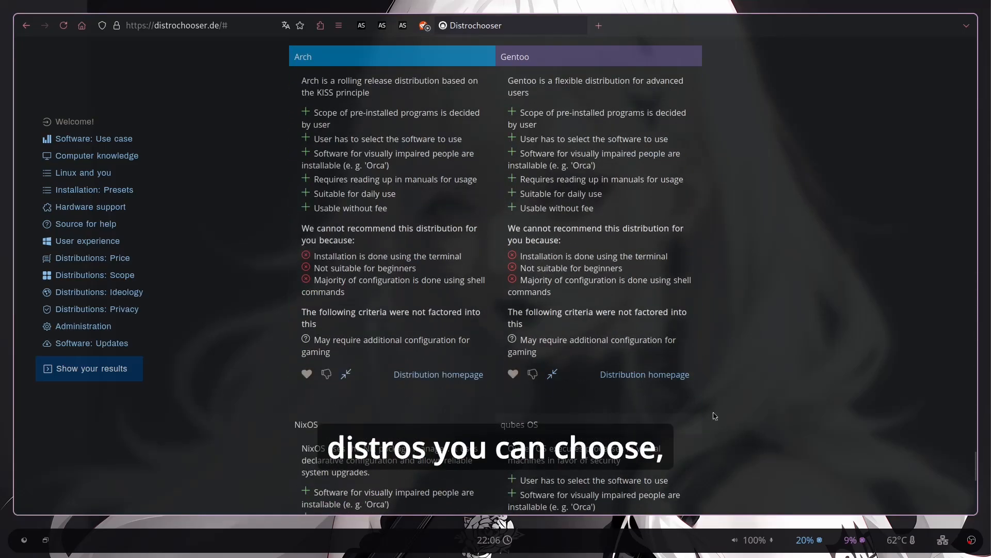
{"action": "scroll", "scroll_direction": "down", "scroll_amount": 3}
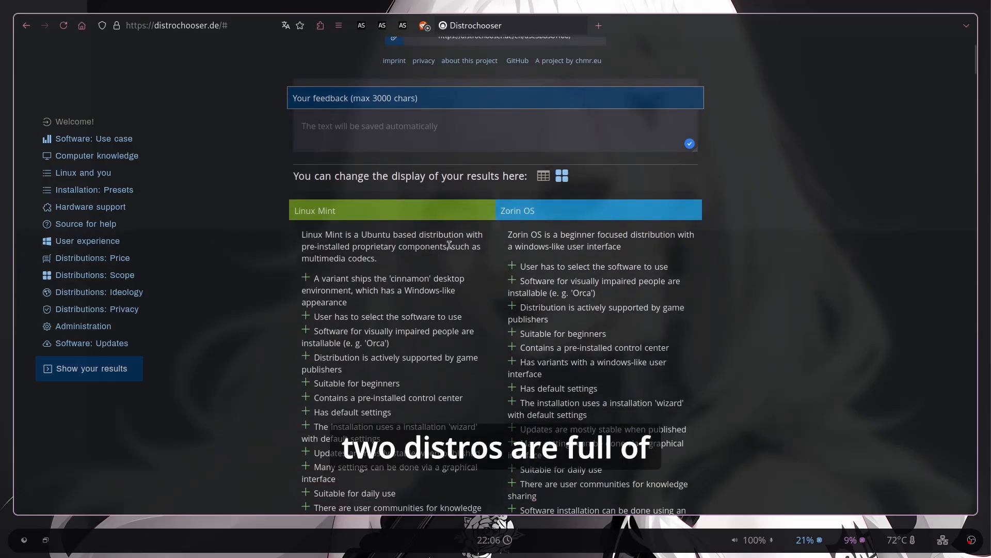
{"action": "scroll", "scroll_direction": "down", "scroll_amount": 3}
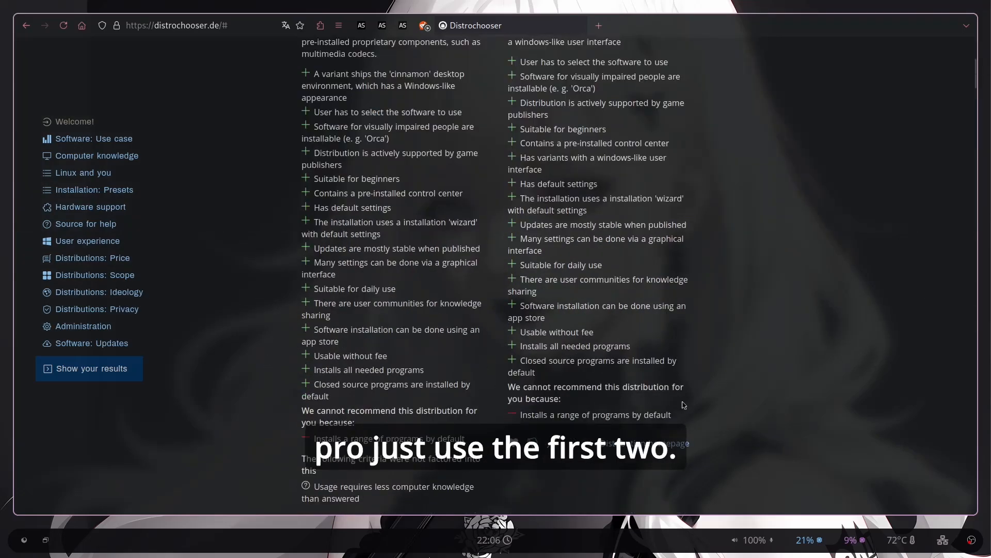